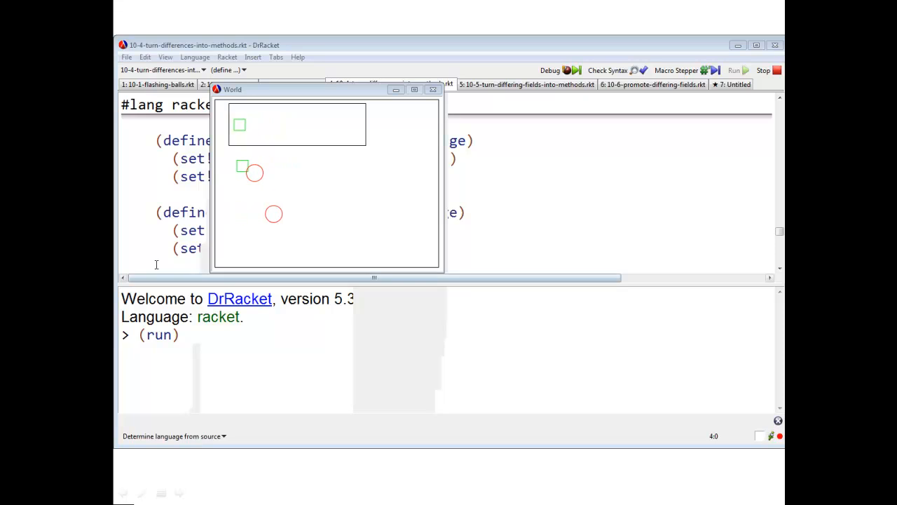
- Close the World animation and select the square's define/override add-to-scene block in the 10-4 file
click(433, 89)
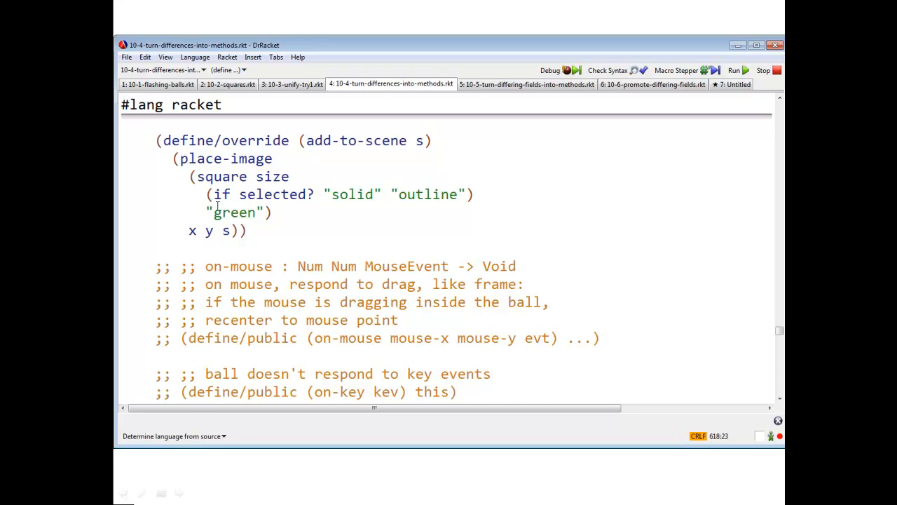
click(241, 231)
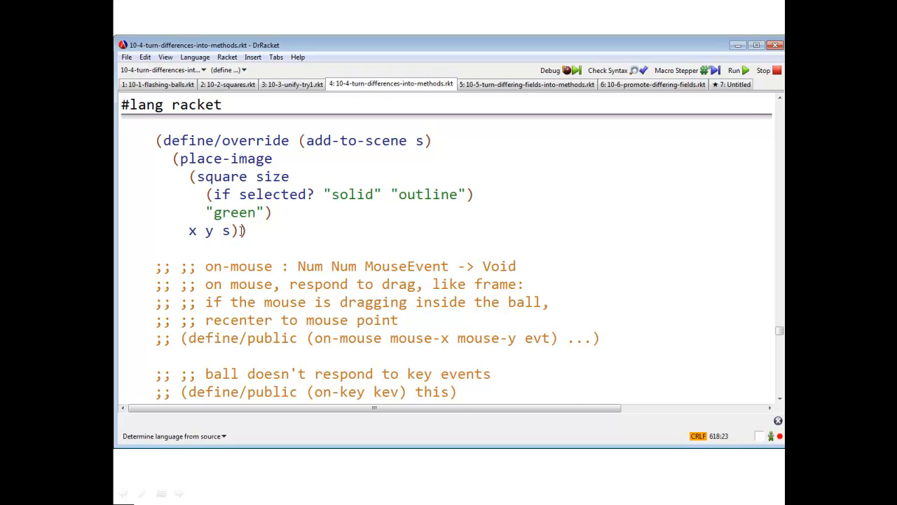
drag(159, 140, 251, 230)
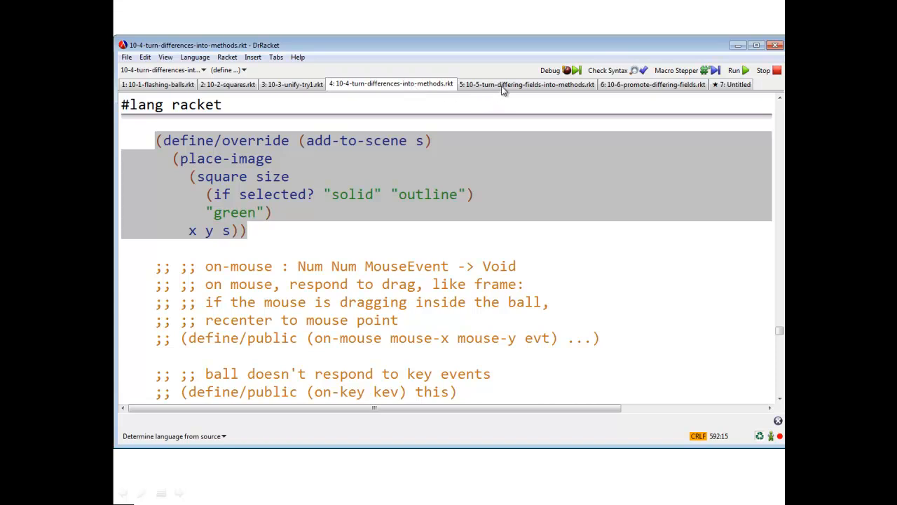
- Switch to 10-5-turn-differing-fields-into-methods.rkt and scroll to the superclass add-to-scene using get-image
click(526, 84)
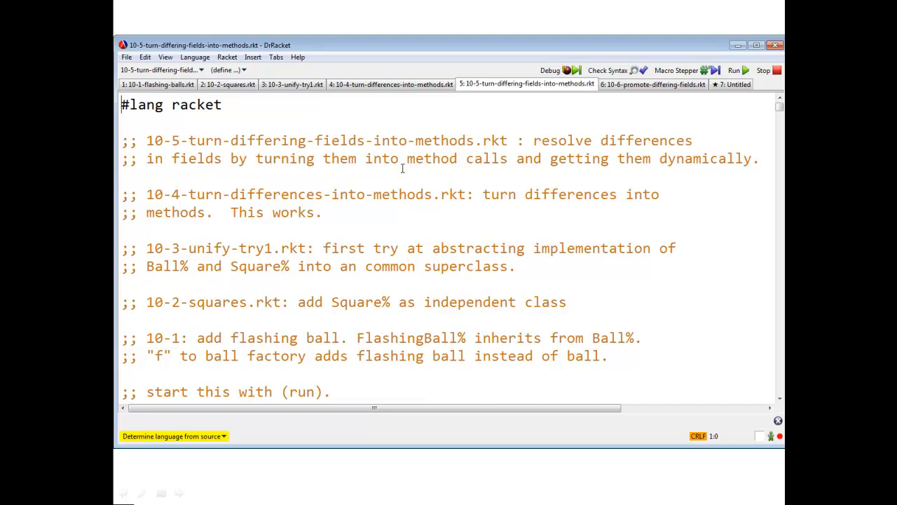
scroll(down, 3)
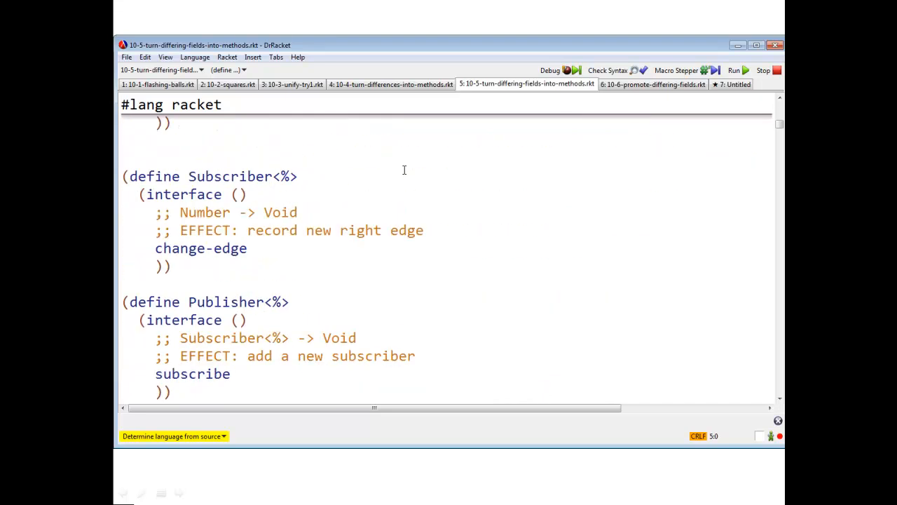
scroll(down, 3)
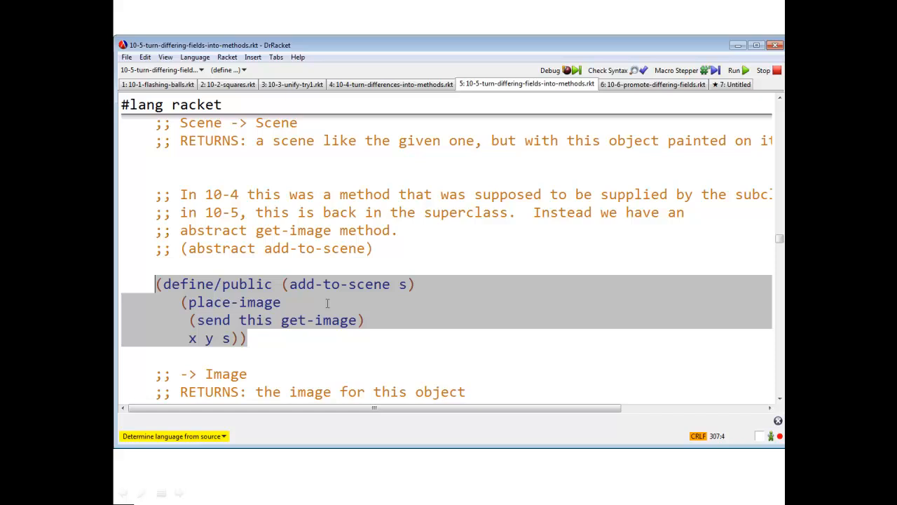
mouse_move(335, 301)
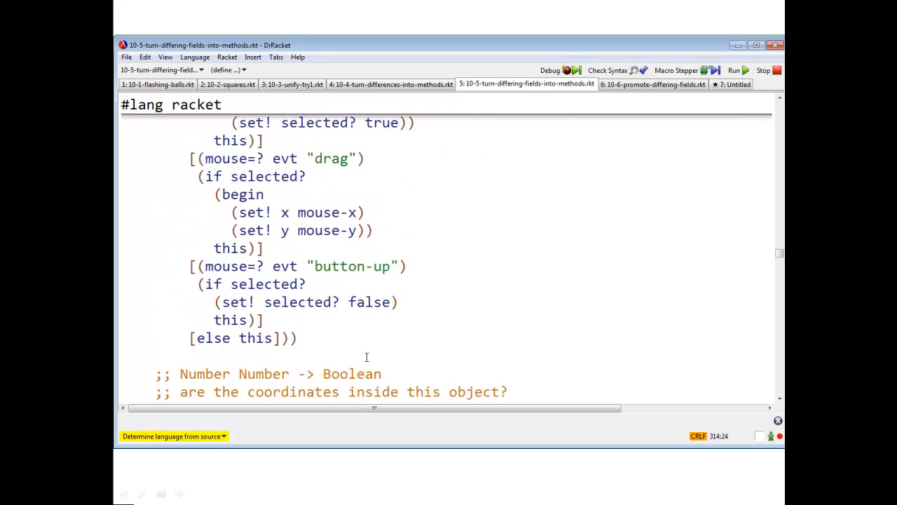
scroll(down, 3)
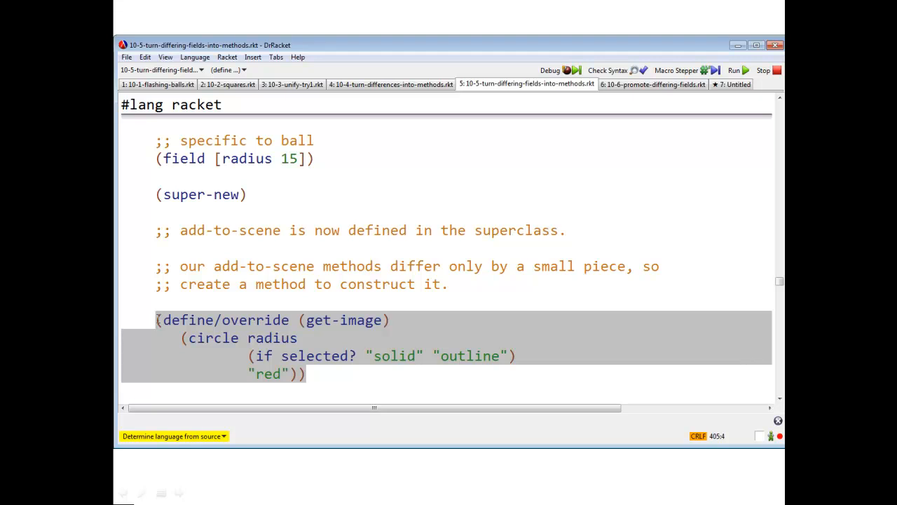
scroll(up, 3)
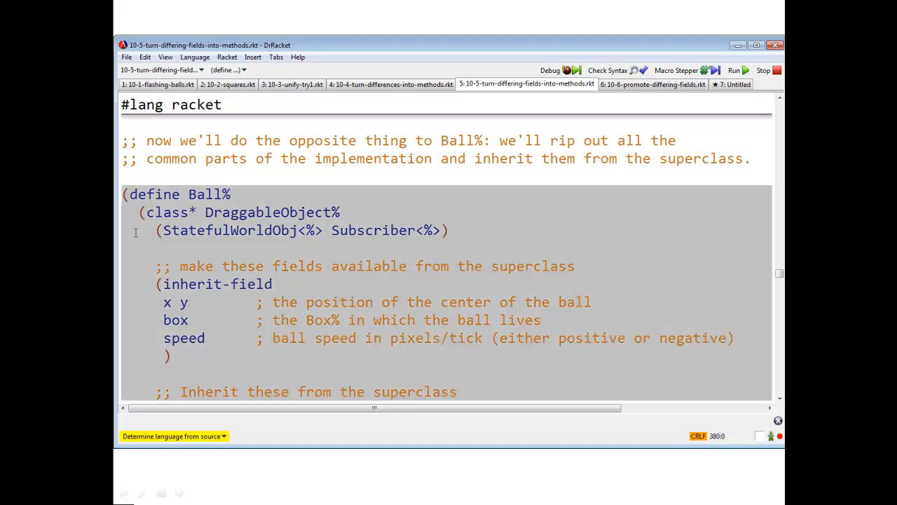
scroll(down, 3)
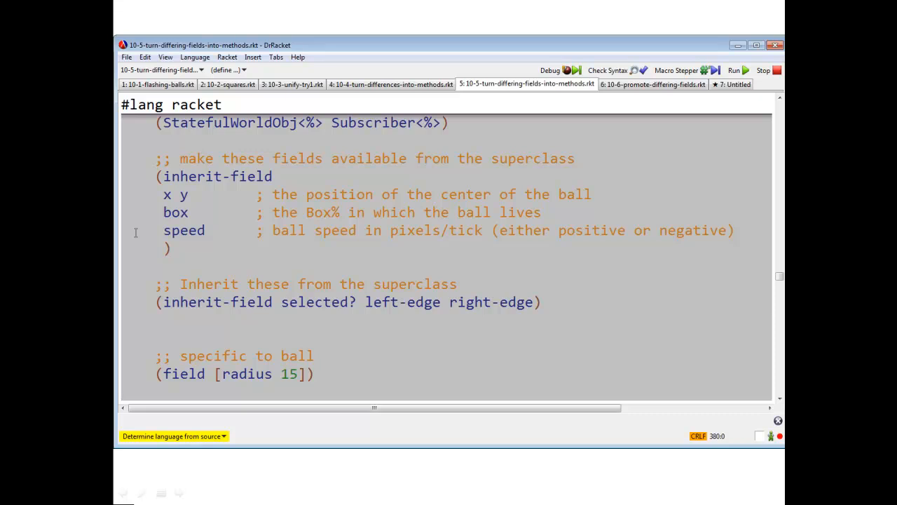
scroll(down, 3)
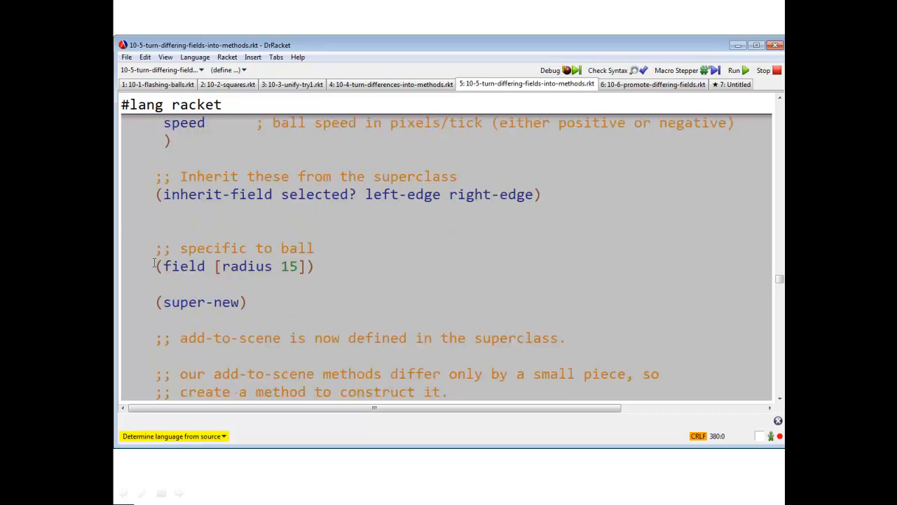
scroll(down, 3)
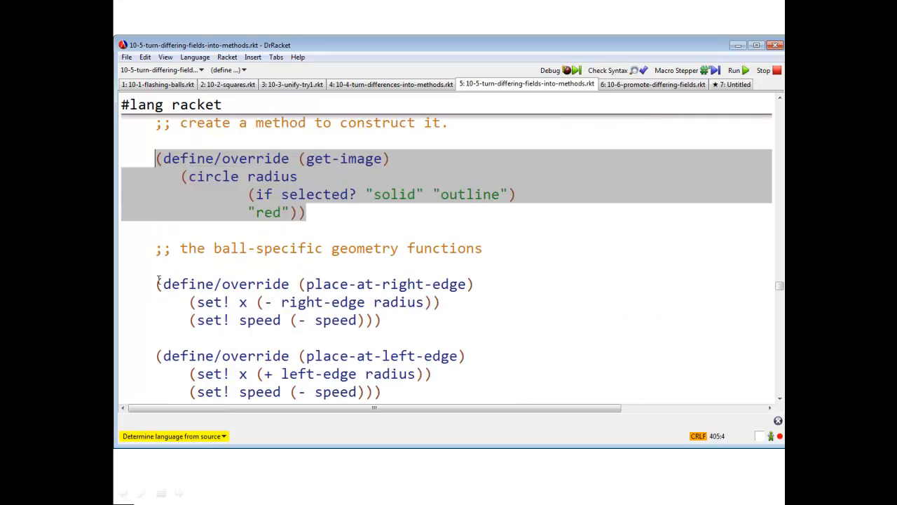
scroll(down, 3)
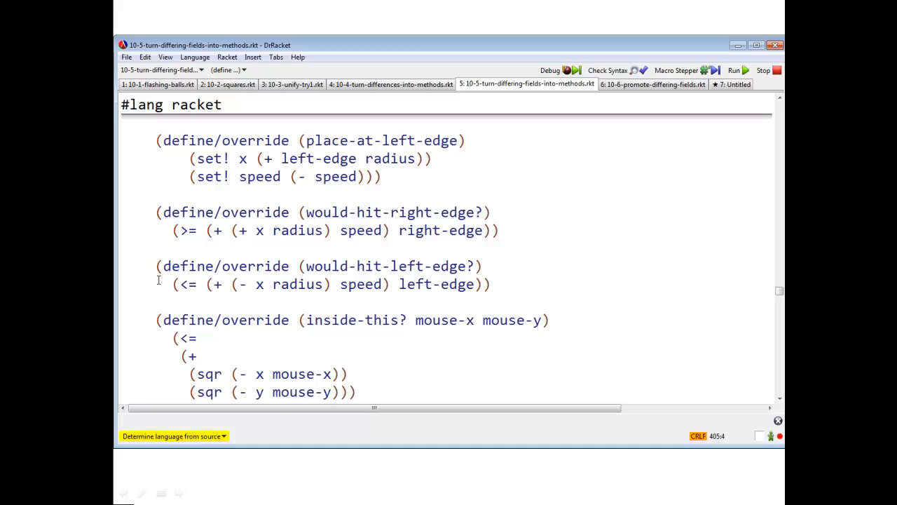
scroll(down, 3)
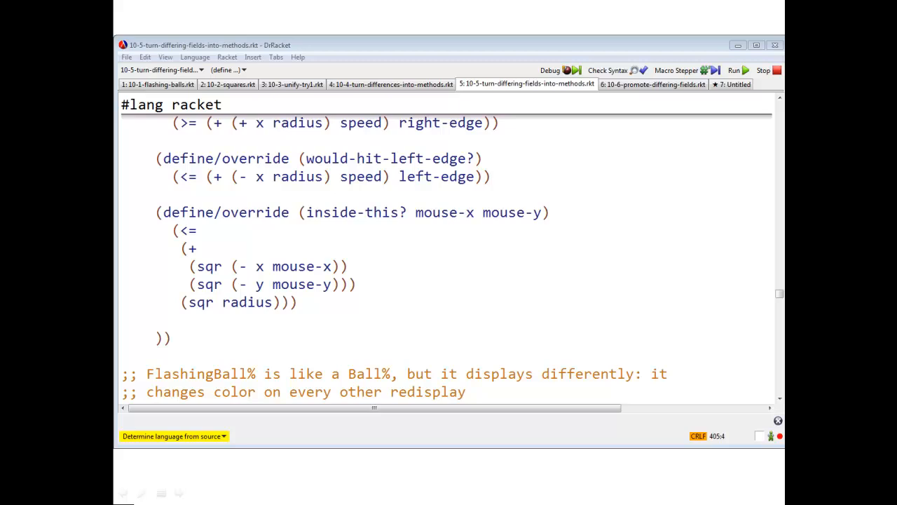
mouse_move(240, 472)
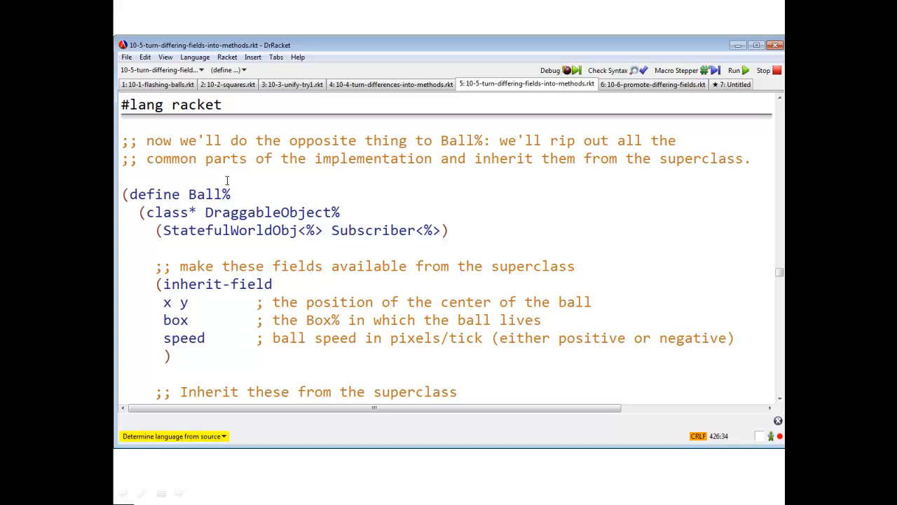
scroll(down, 3)
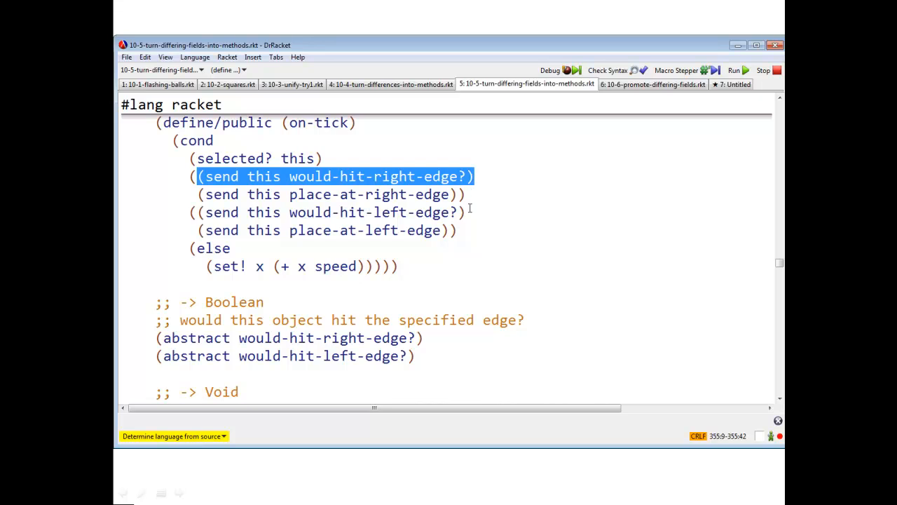
mouse_move(718, 53)
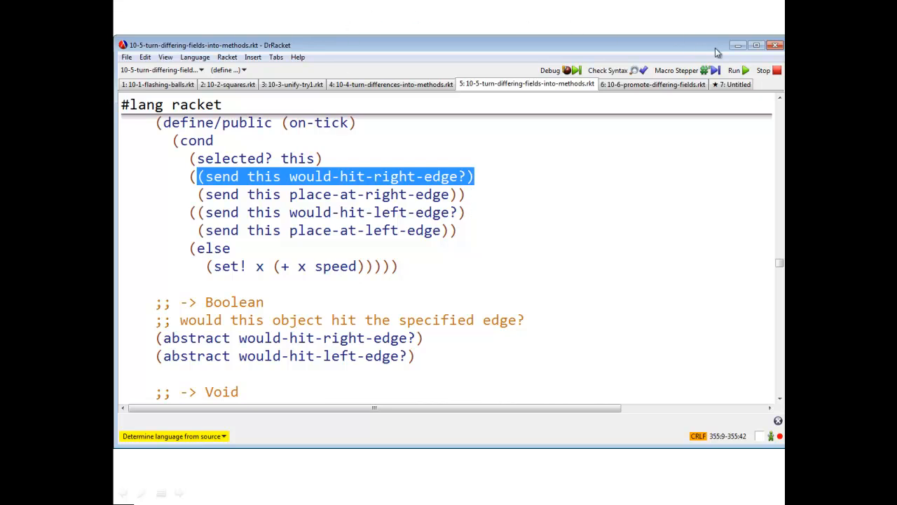